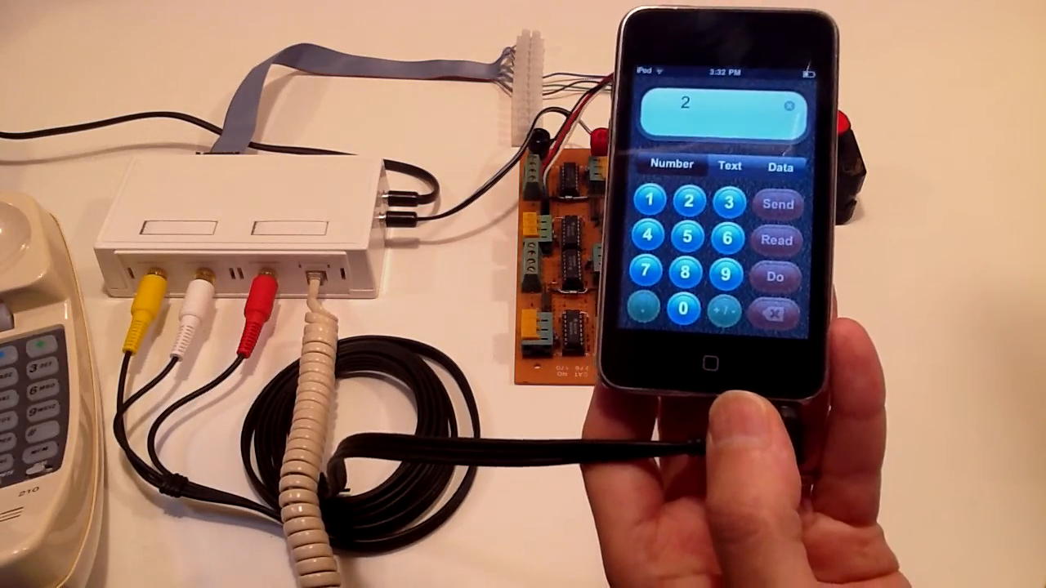
pyautogui.click(726, 203)
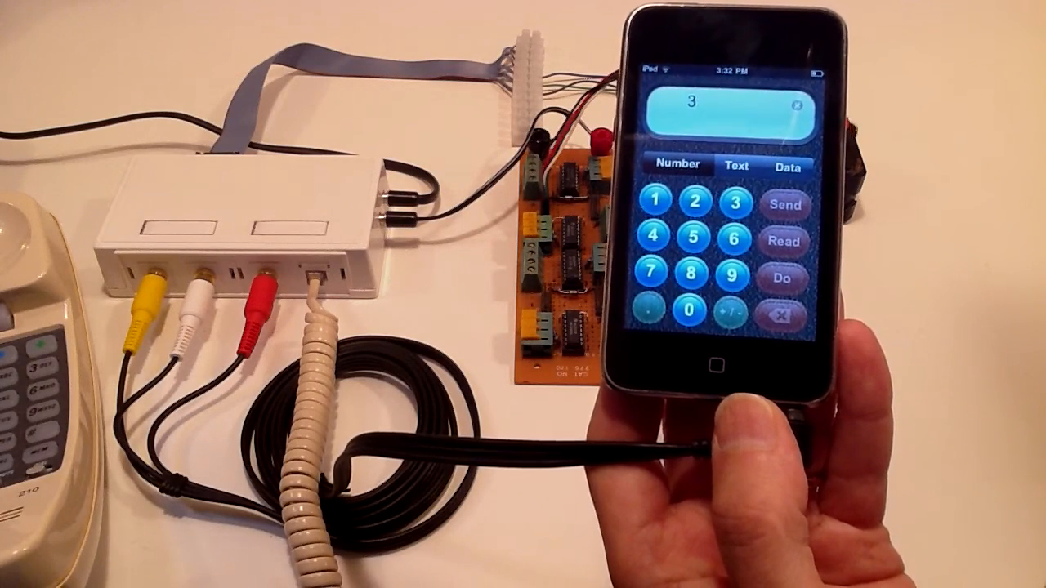
pyautogui.click(696, 247)
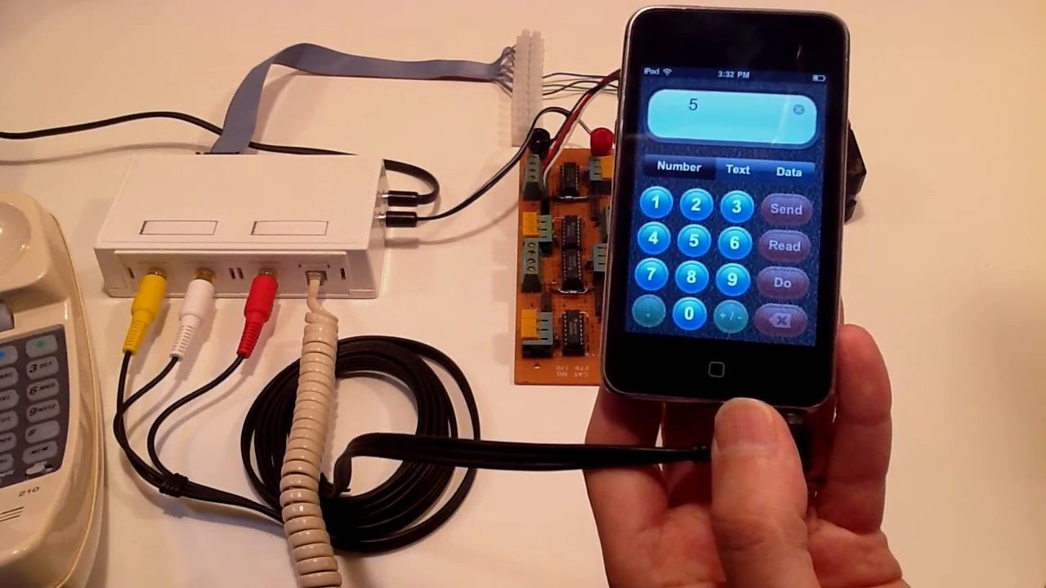